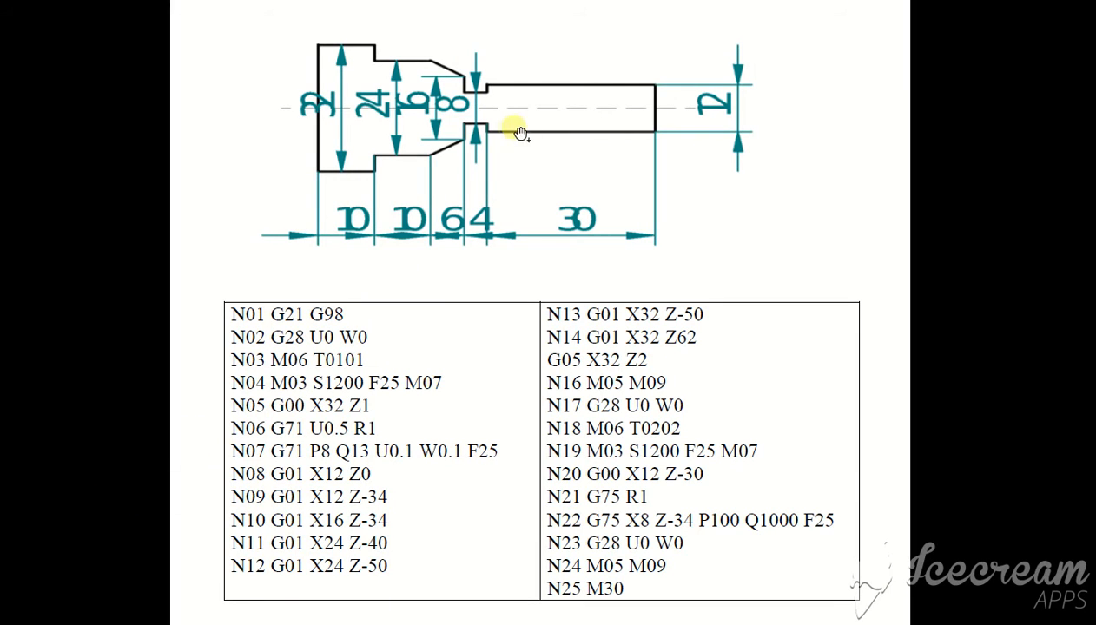
pyautogui.moveTo(224, 353)
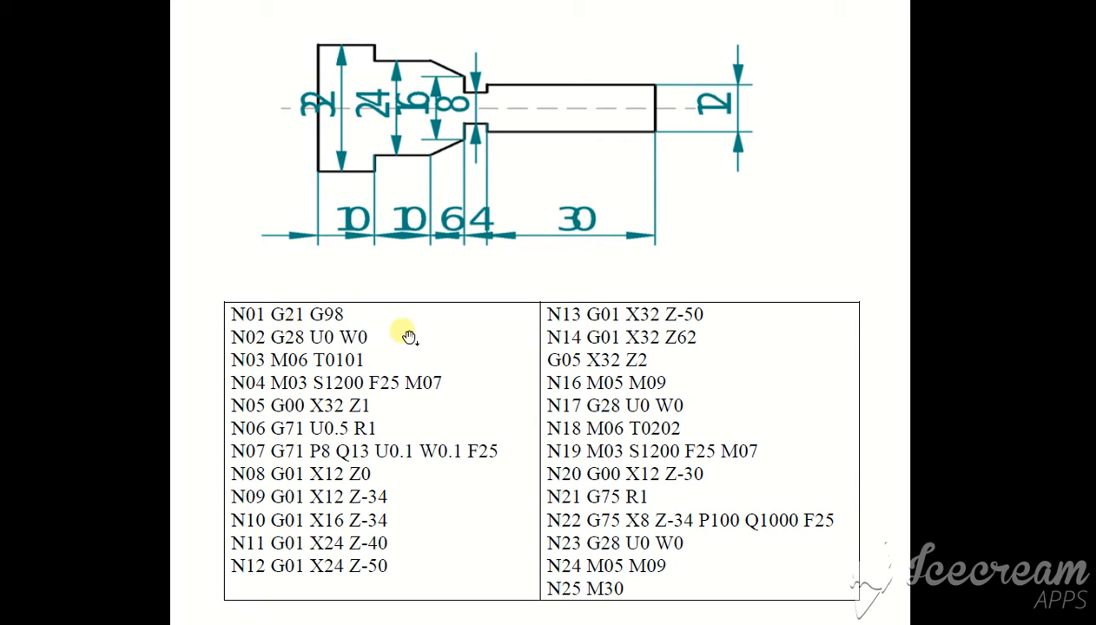
pyautogui.moveTo(306, 355)
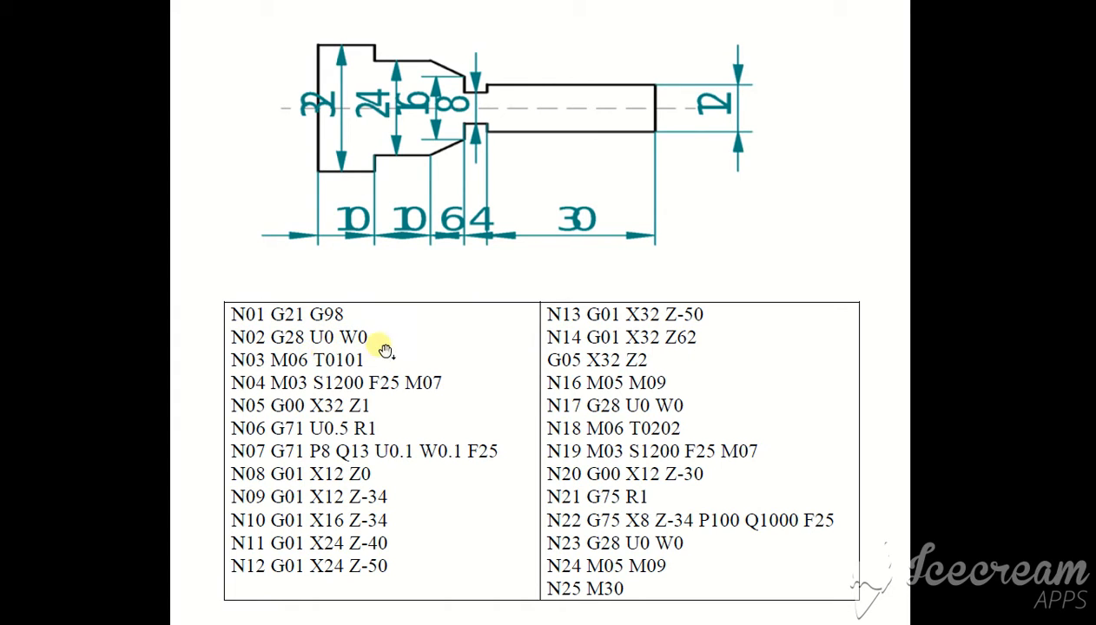
pyautogui.moveTo(279, 384)
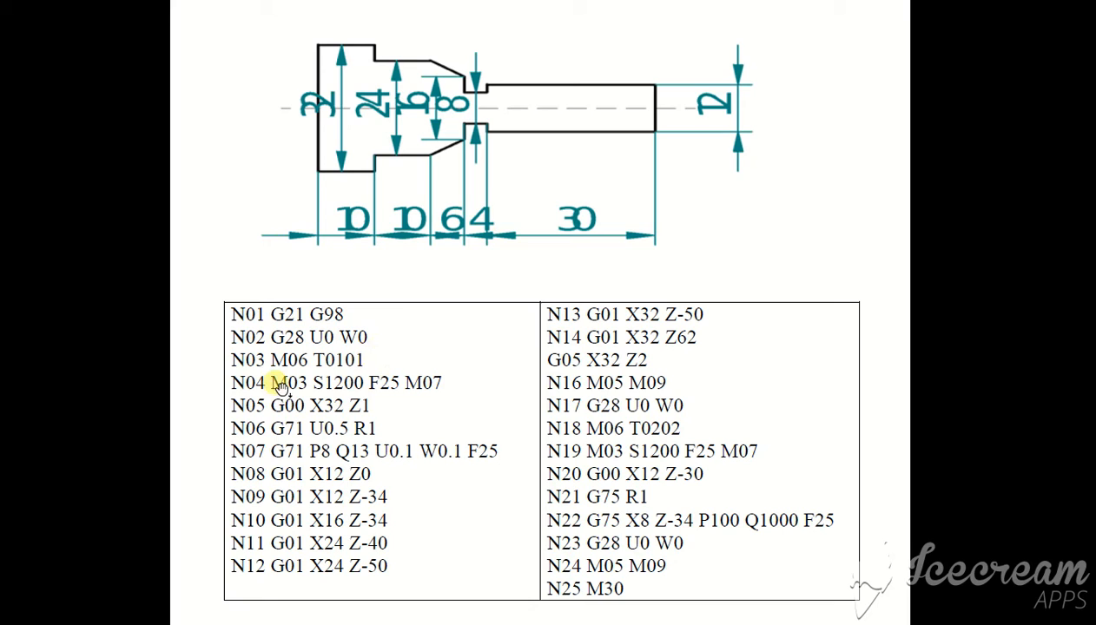
pyautogui.moveTo(347, 378)
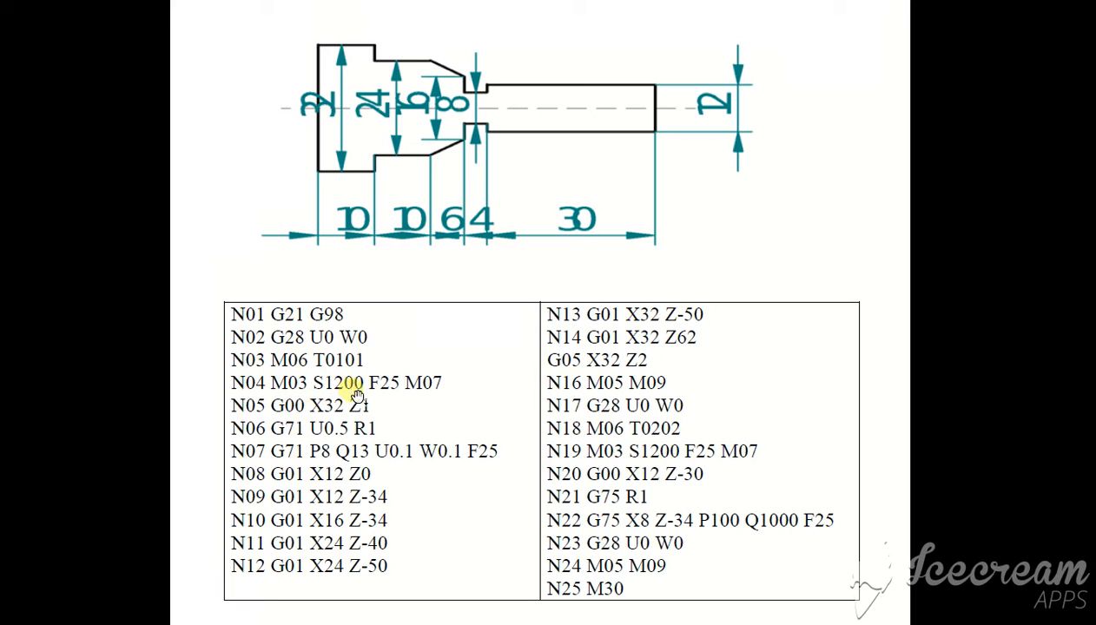
pyautogui.moveTo(404, 388)
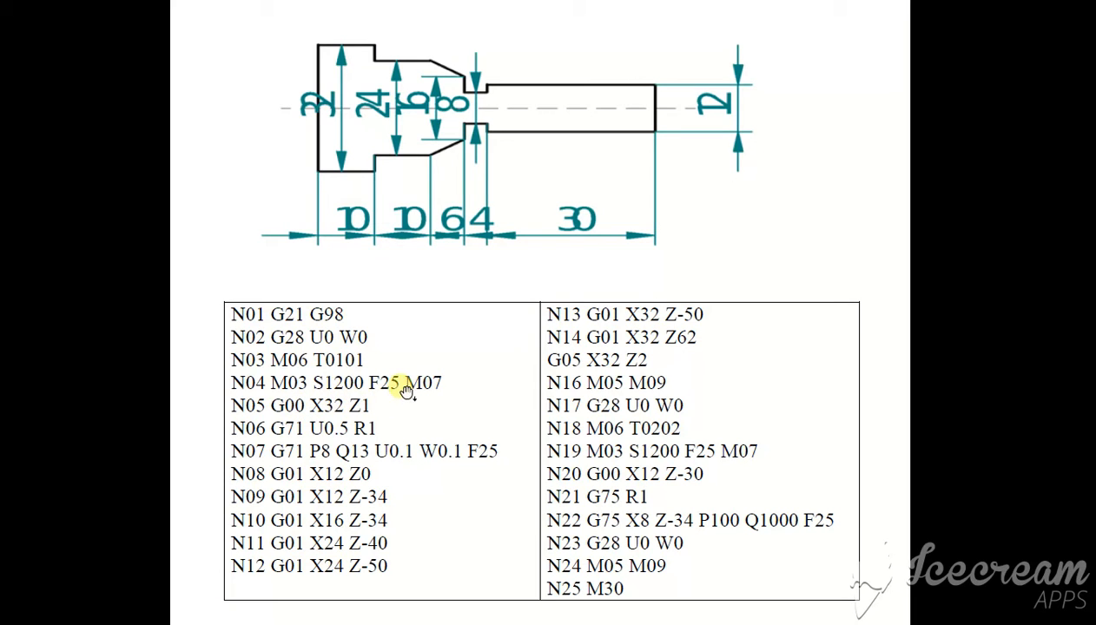
pyautogui.moveTo(438, 395)
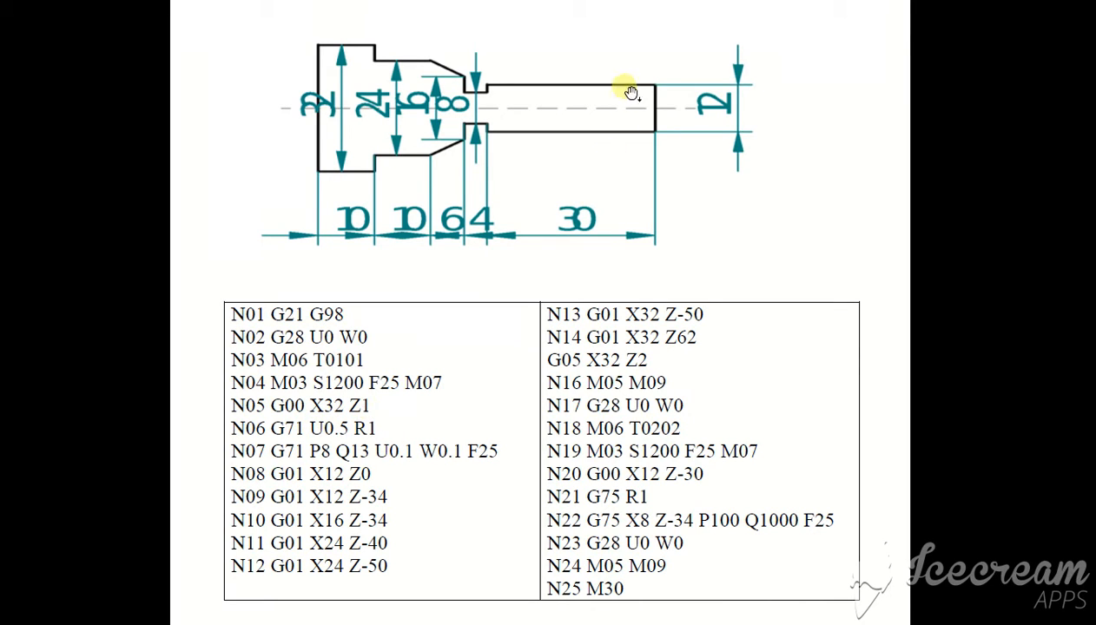
pyautogui.moveTo(673, 33)
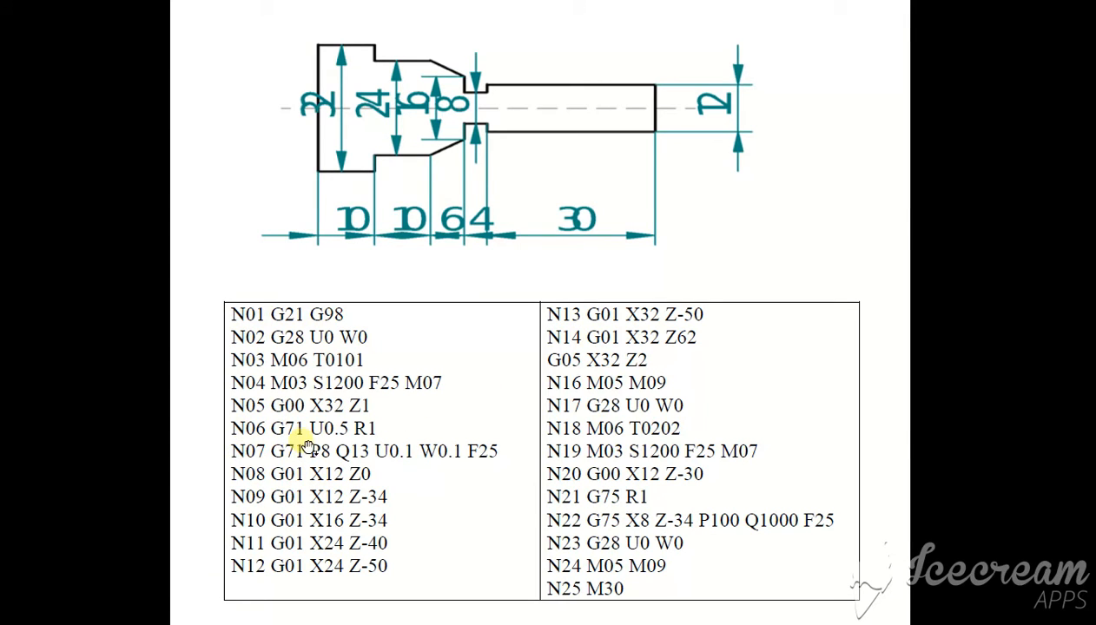
pyautogui.moveTo(376, 444)
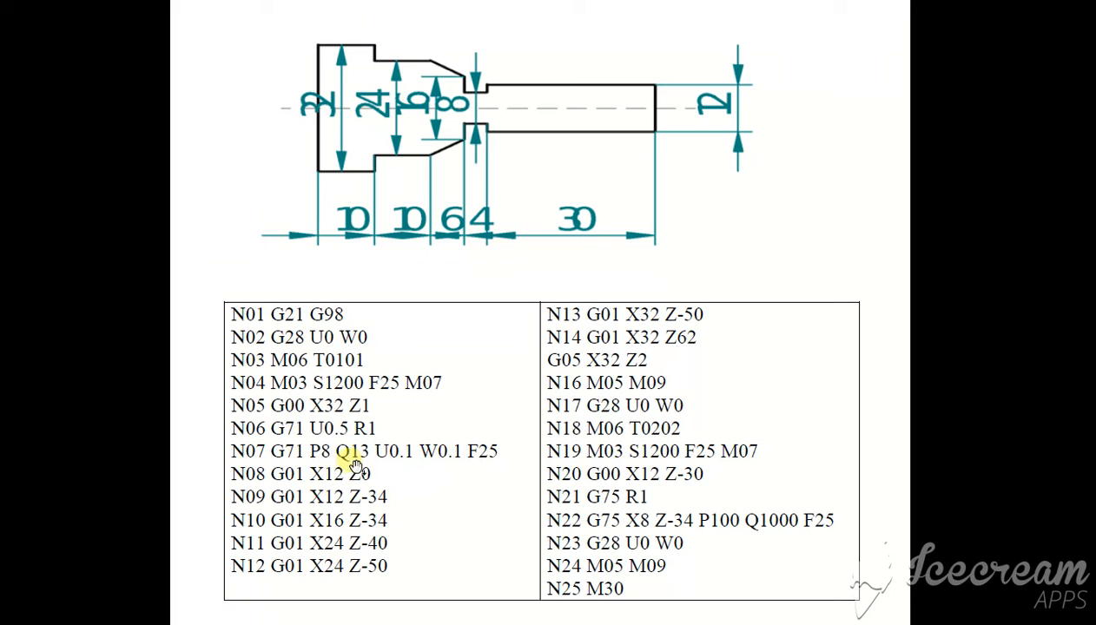
pyautogui.moveTo(380, 460)
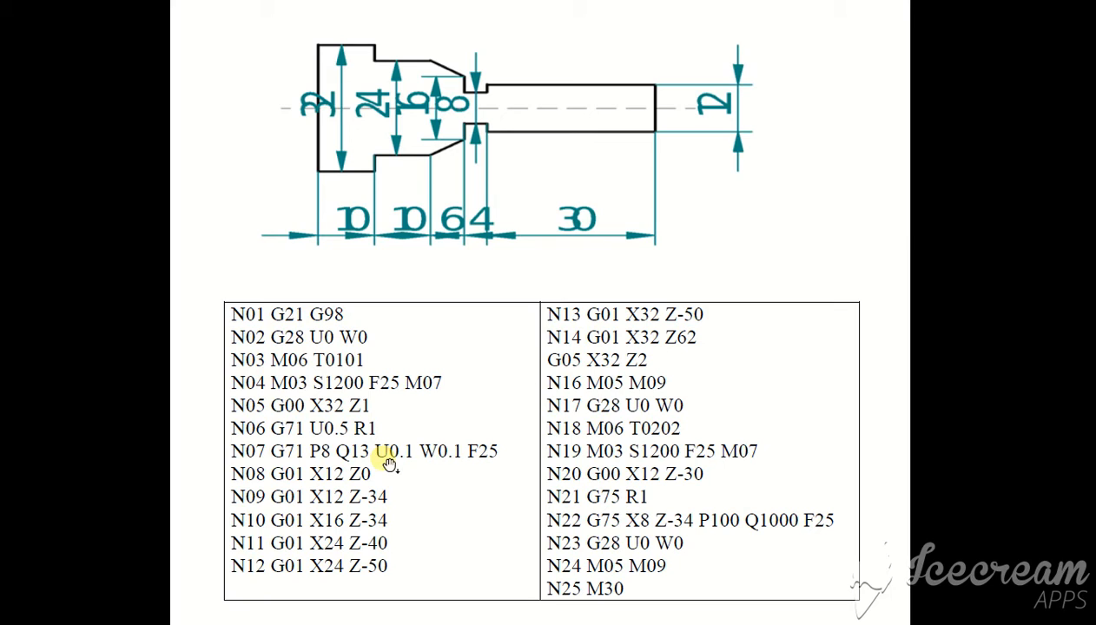
pyautogui.moveTo(419, 464)
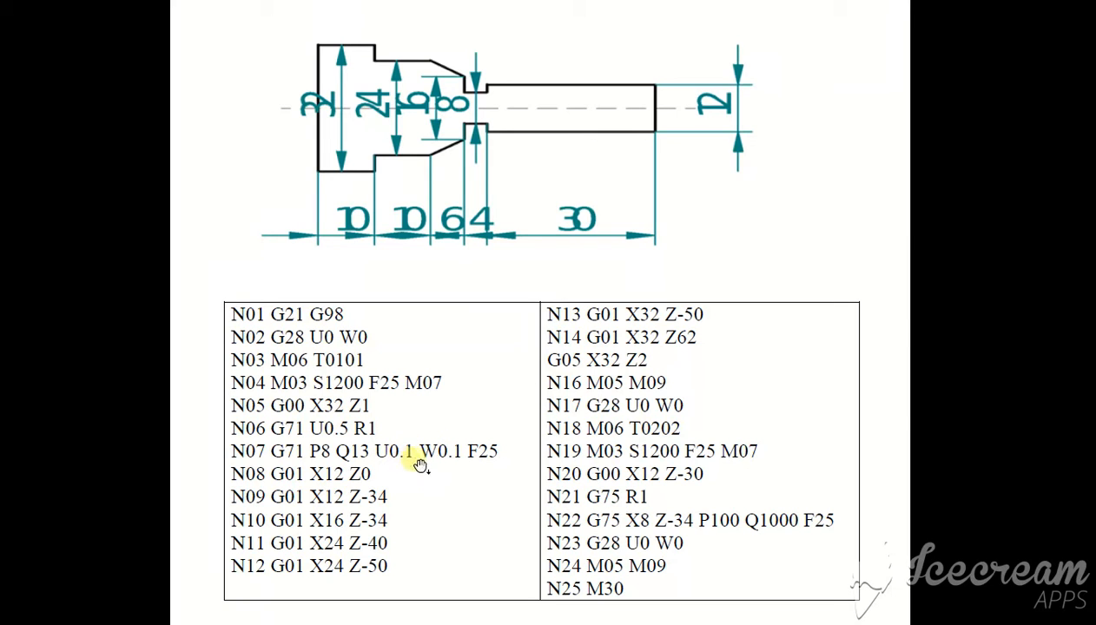
pyautogui.moveTo(494, 464)
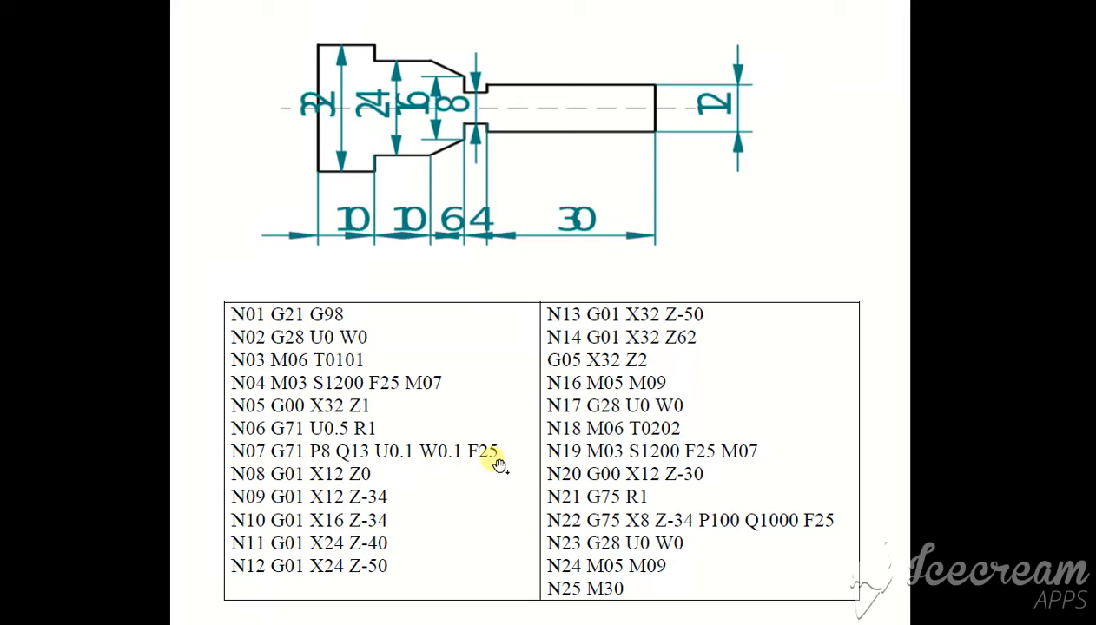
pyautogui.moveTo(294, 487)
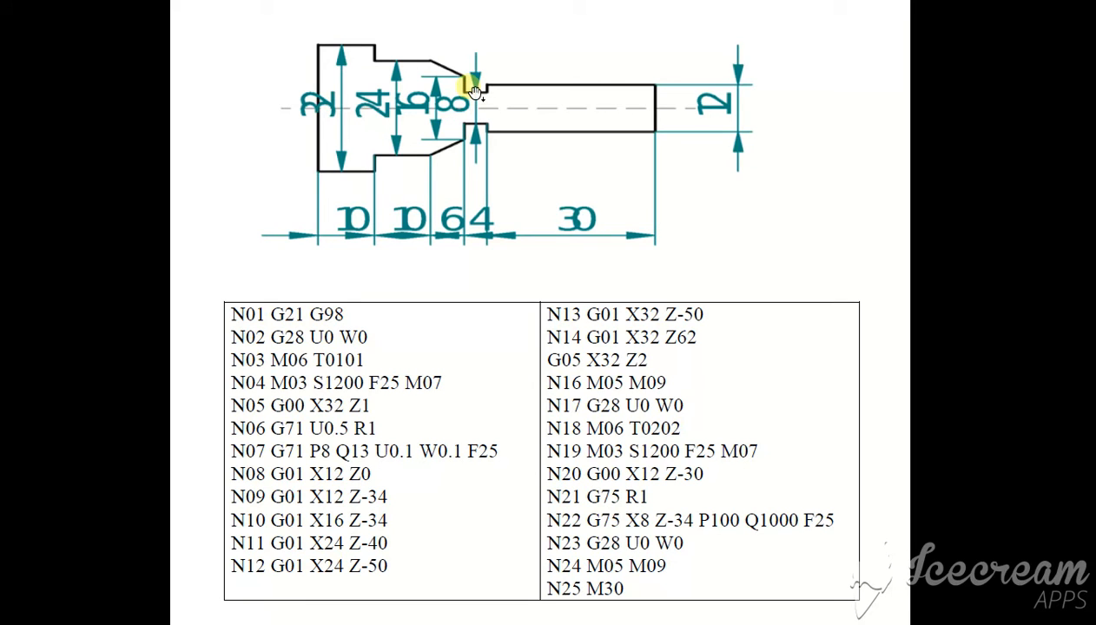
pyautogui.moveTo(478, 74)
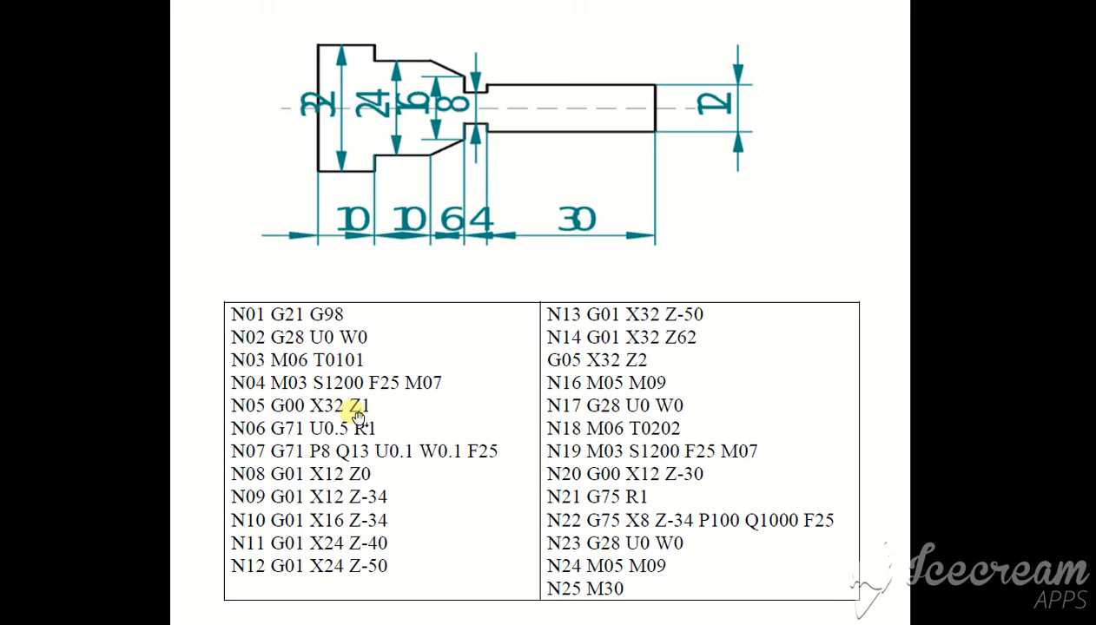
pyautogui.moveTo(430, 71)
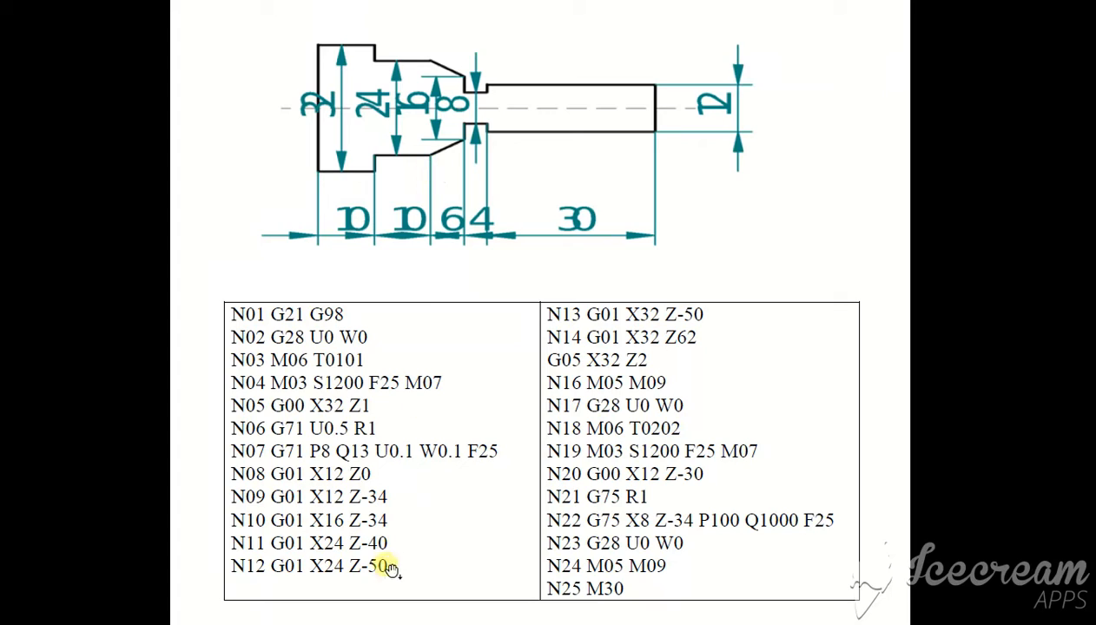
pyautogui.moveTo(498, 81)
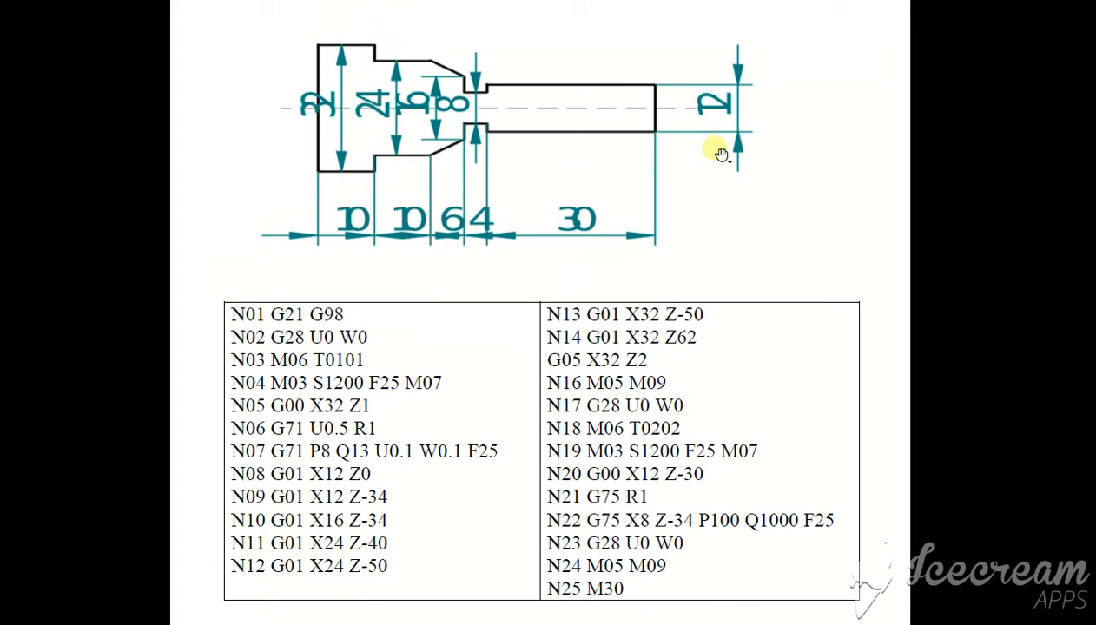
pyautogui.moveTo(399, 187)
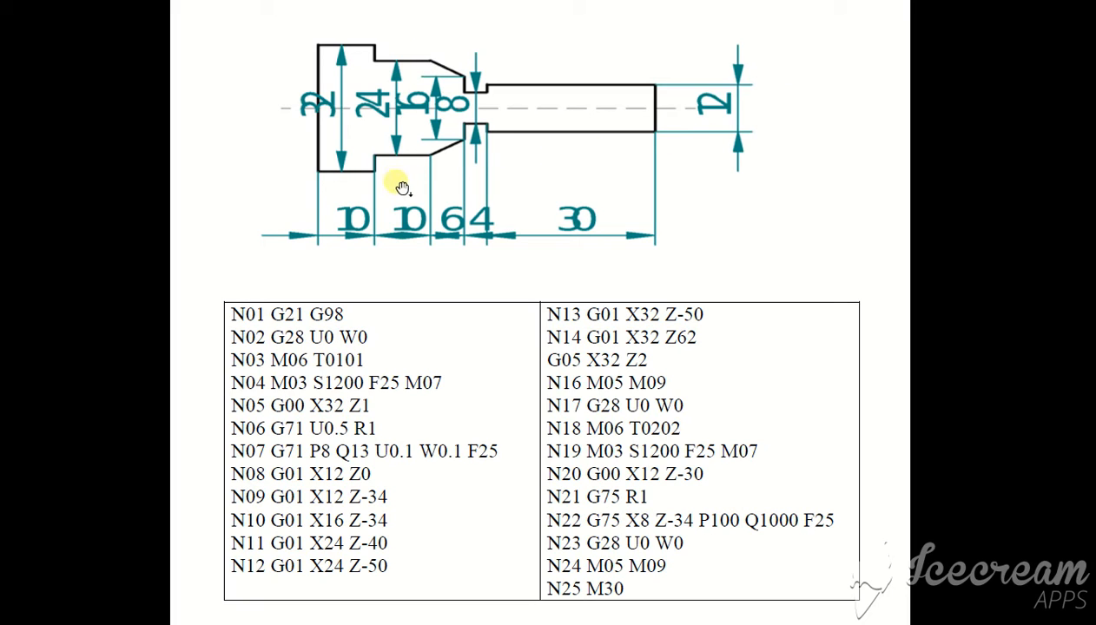
pyautogui.moveTo(608, 325)
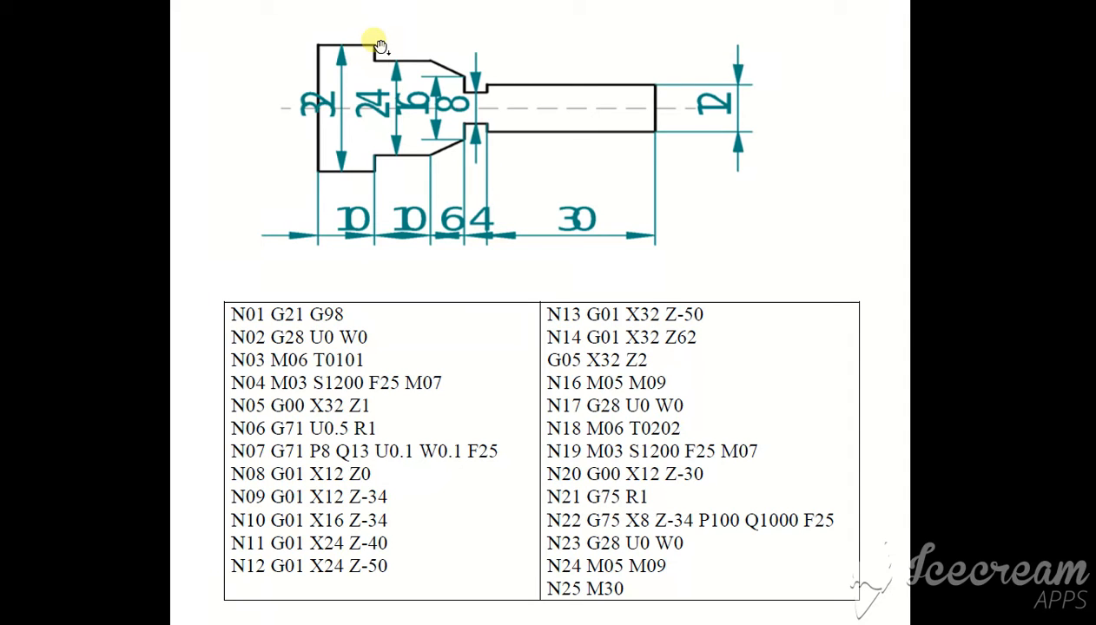
pyautogui.moveTo(622, 360)
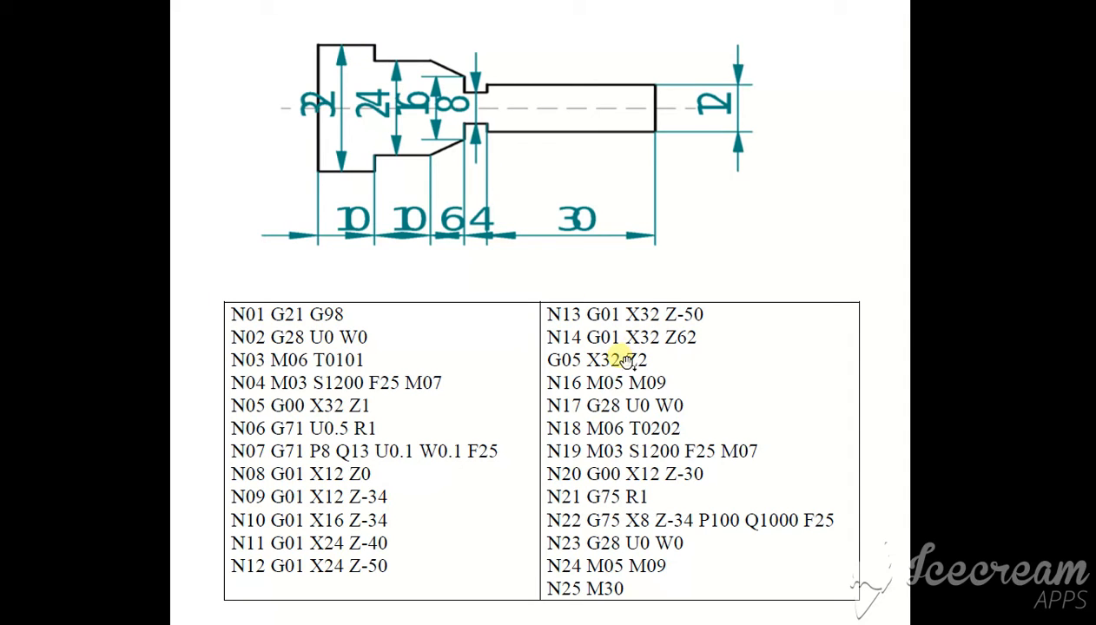
pyautogui.moveTo(299, 48)
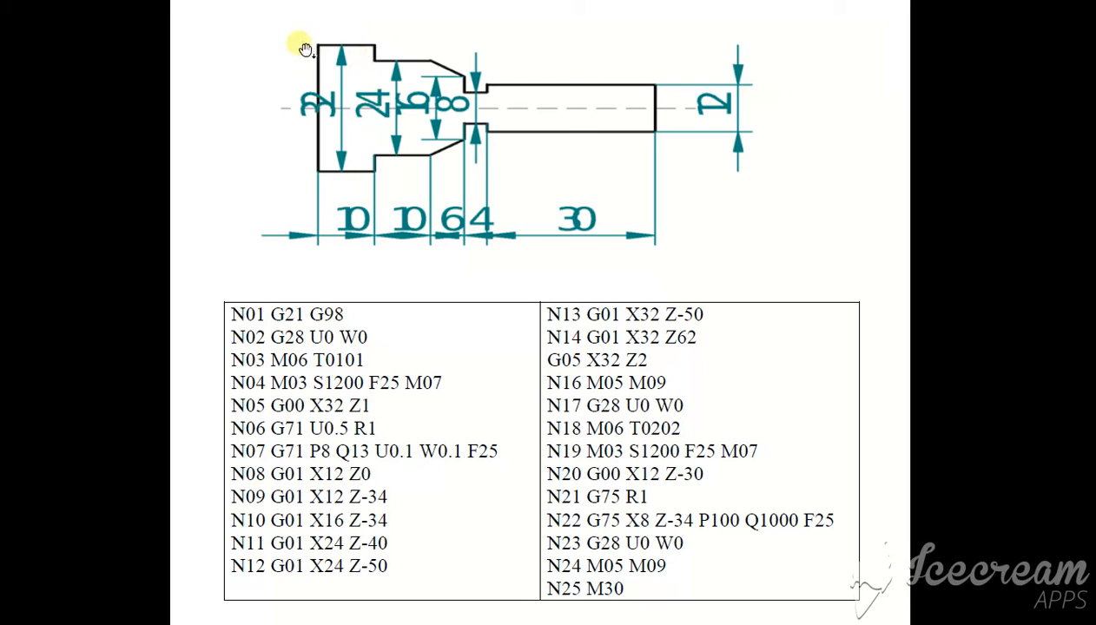
pyautogui.moveTo(293, 67)
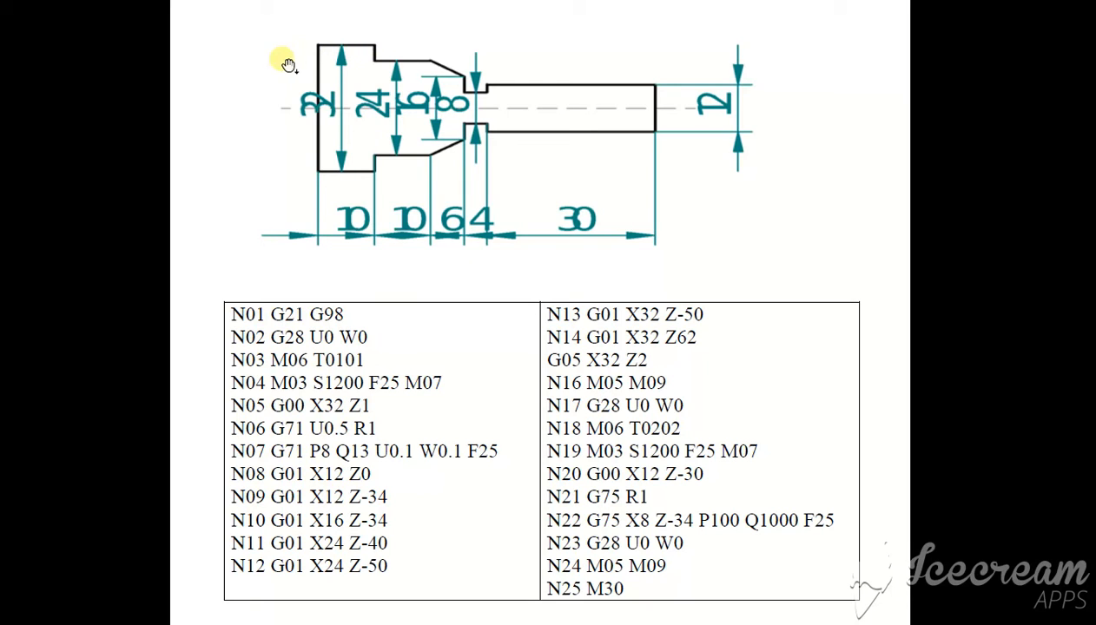
pyautogui.moveTo(273, 72)
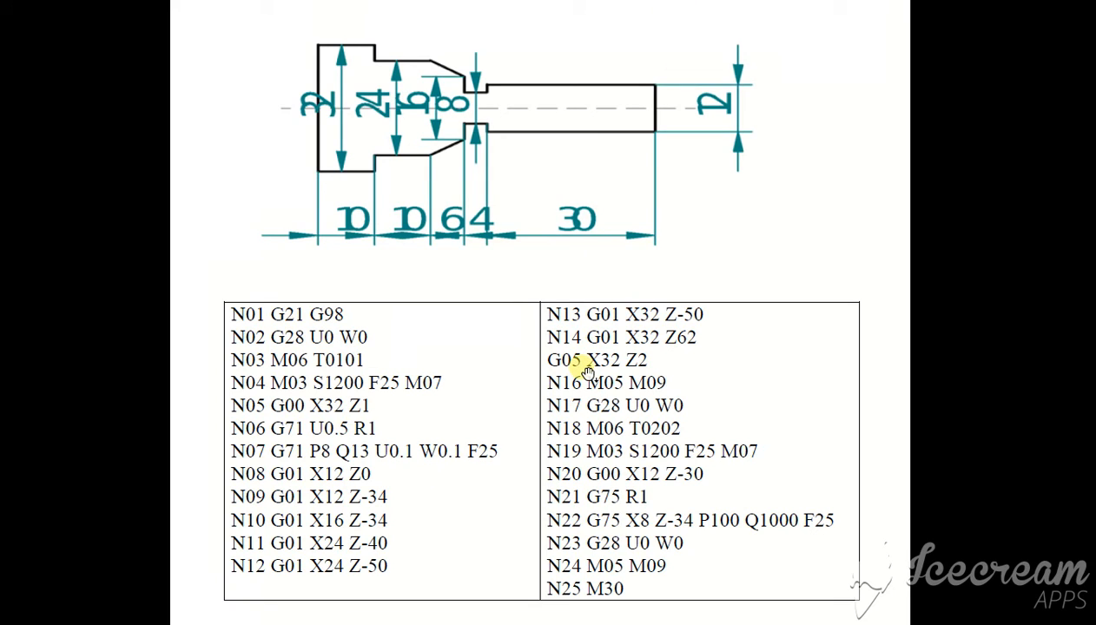
pyautogui.moveTo(688, 51)
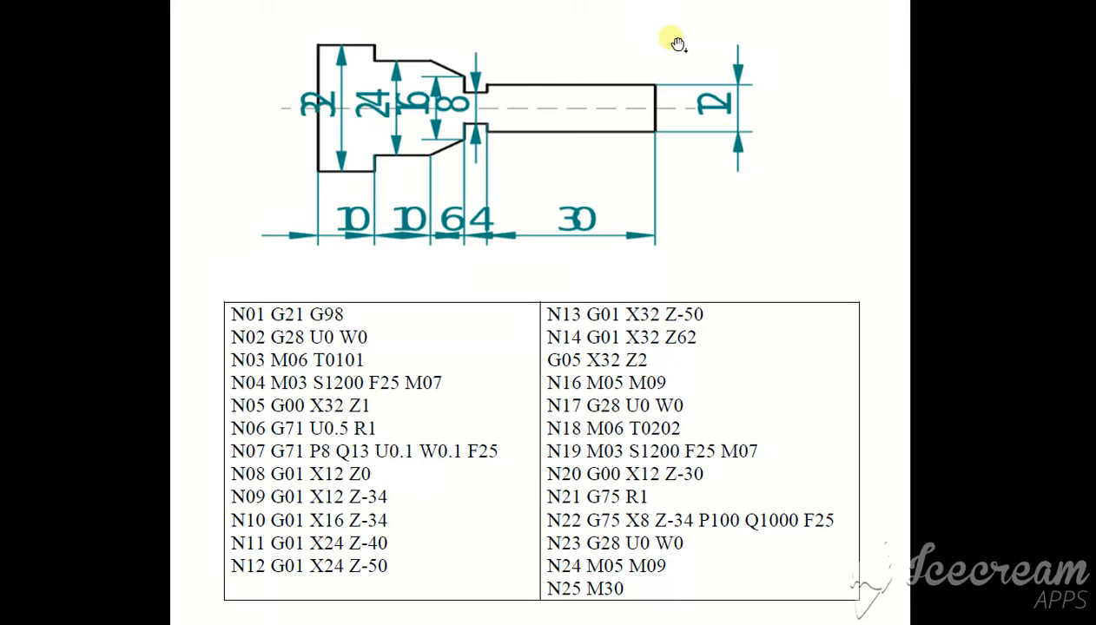
pyautogui.moveTo(641, 401)
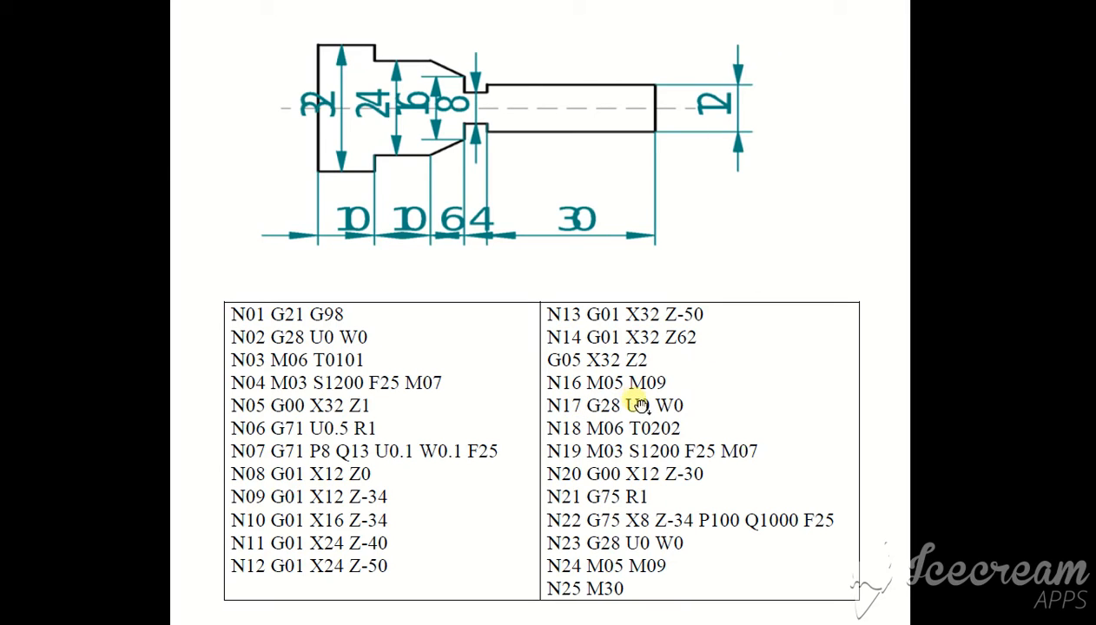
pyautogui.moveTo(635, 428)
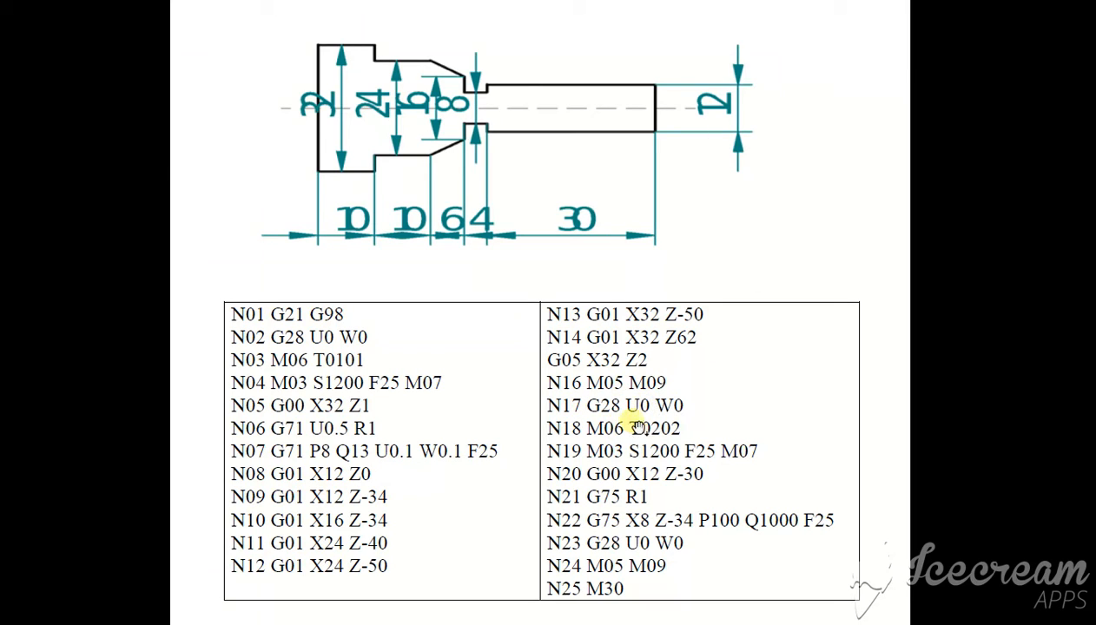
pyautogui.moveTo(672, 440)
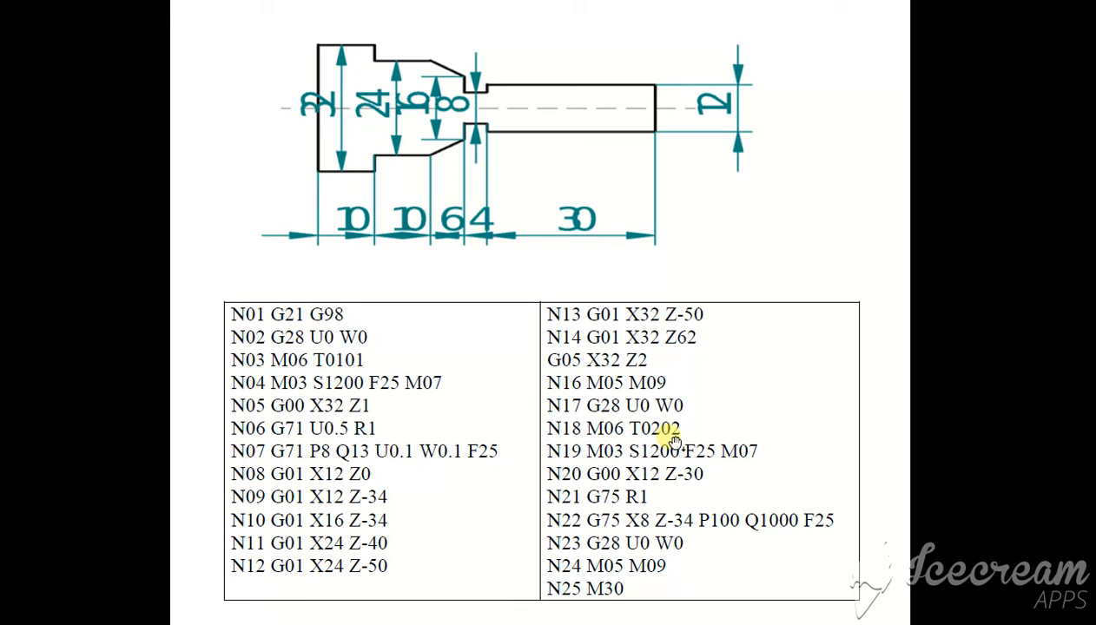
pyautogui.moveTo(534, 119)
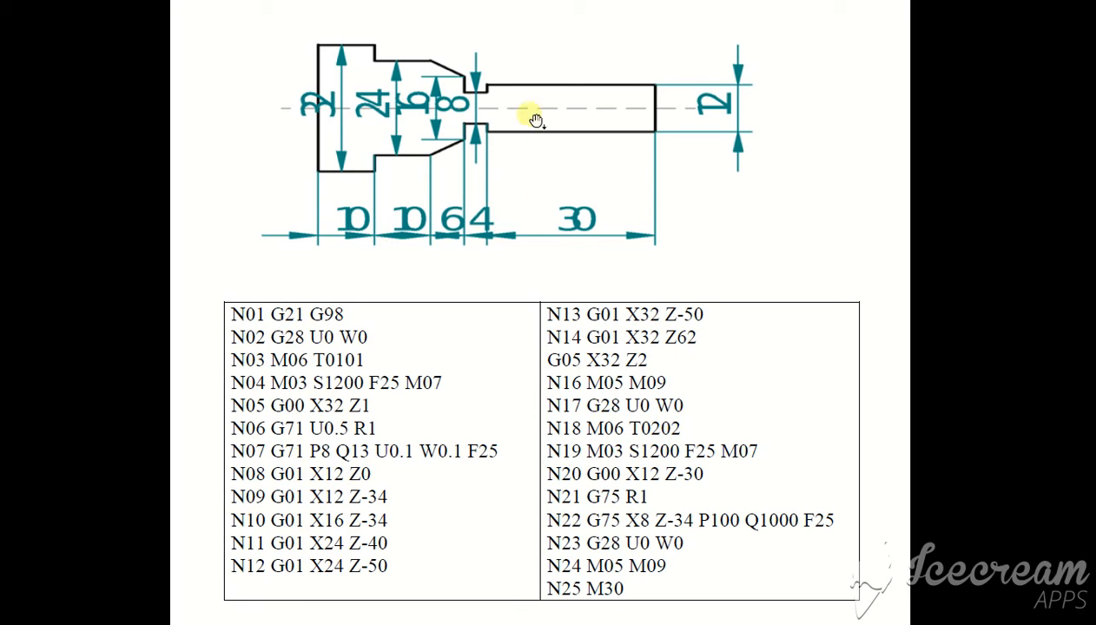
pyautogui.moveTo(620, 464)
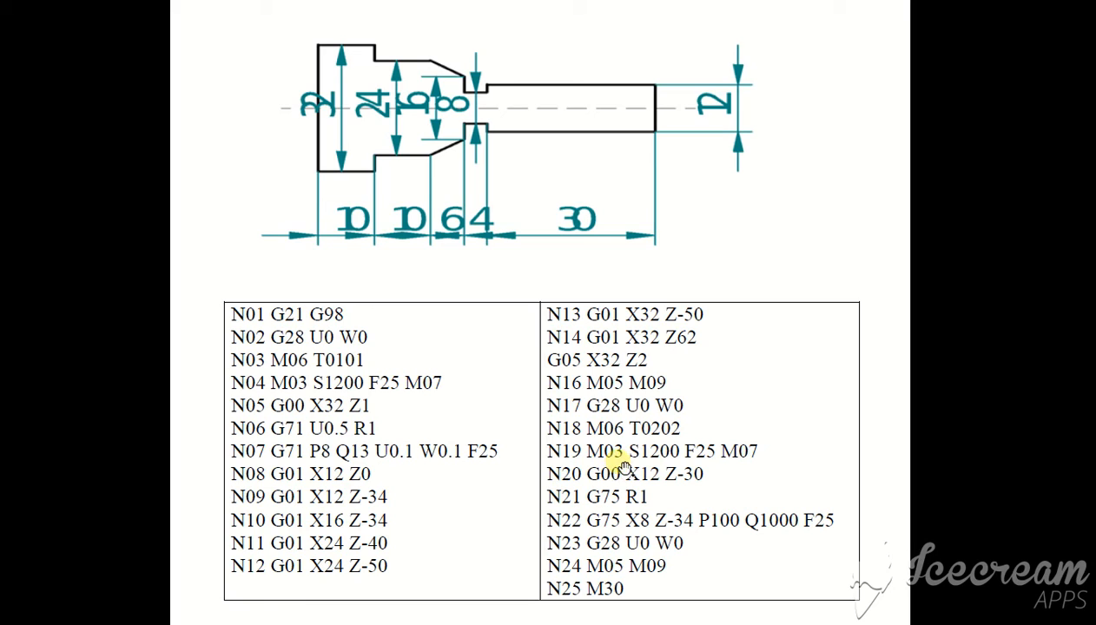
pyautogui.moveTo(665, 474)
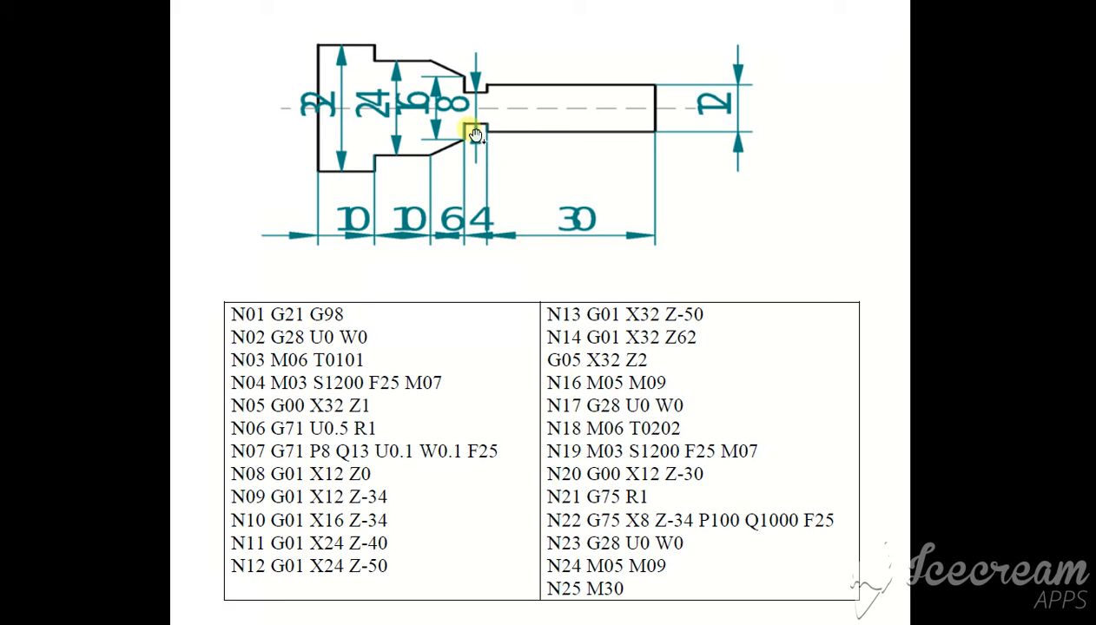
pyautogui.moveTo(833, 553)
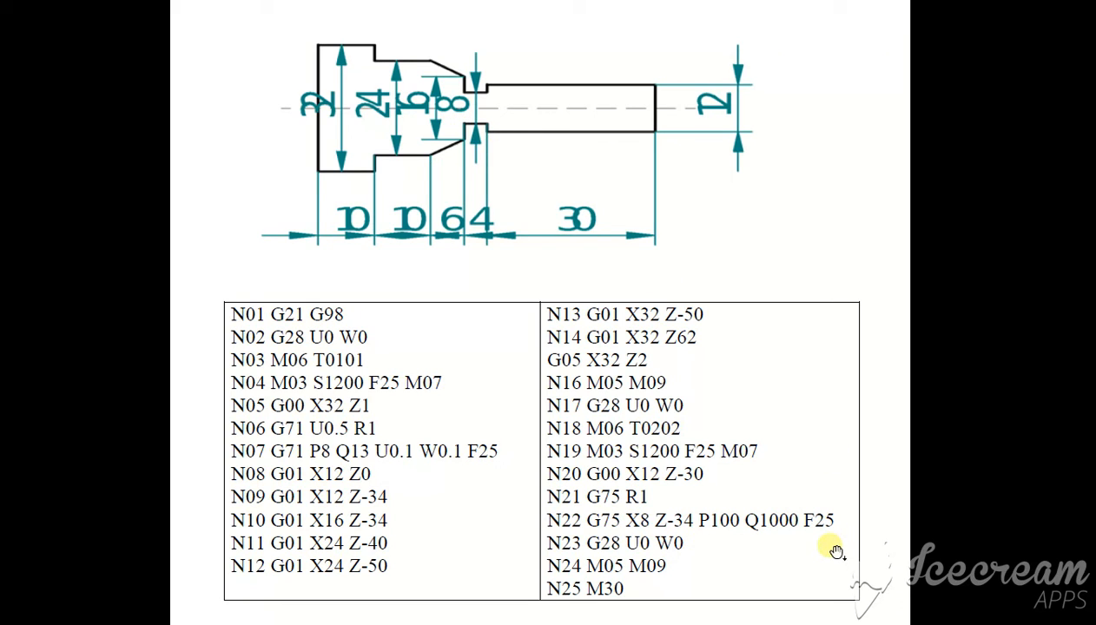
pyautogui.moveTo(624, 584)
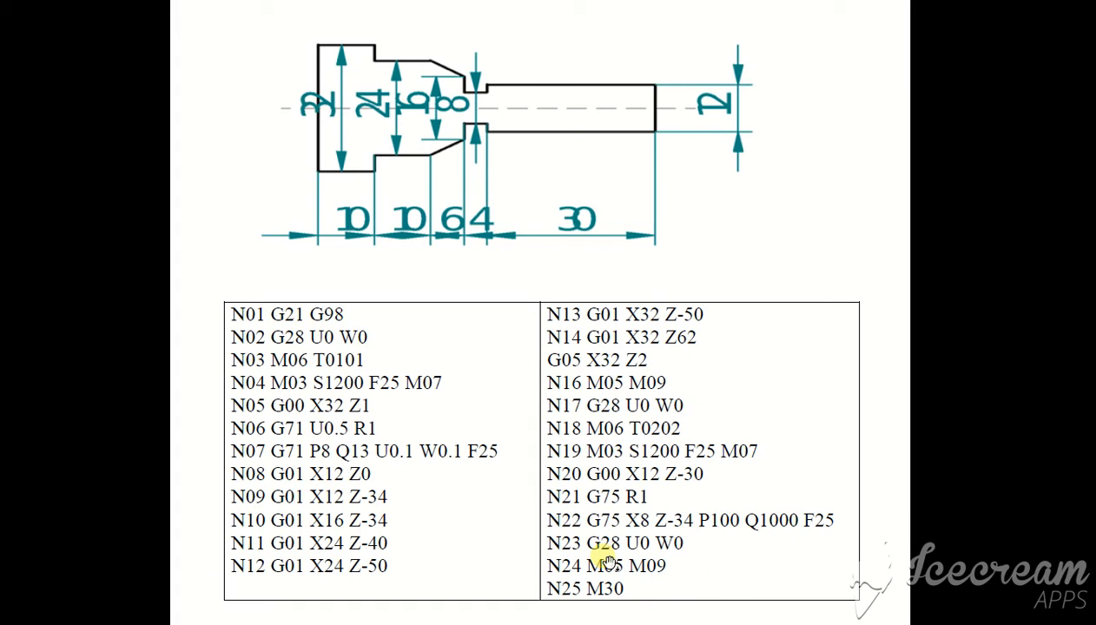
pyautogui.moveTo(641, 581)
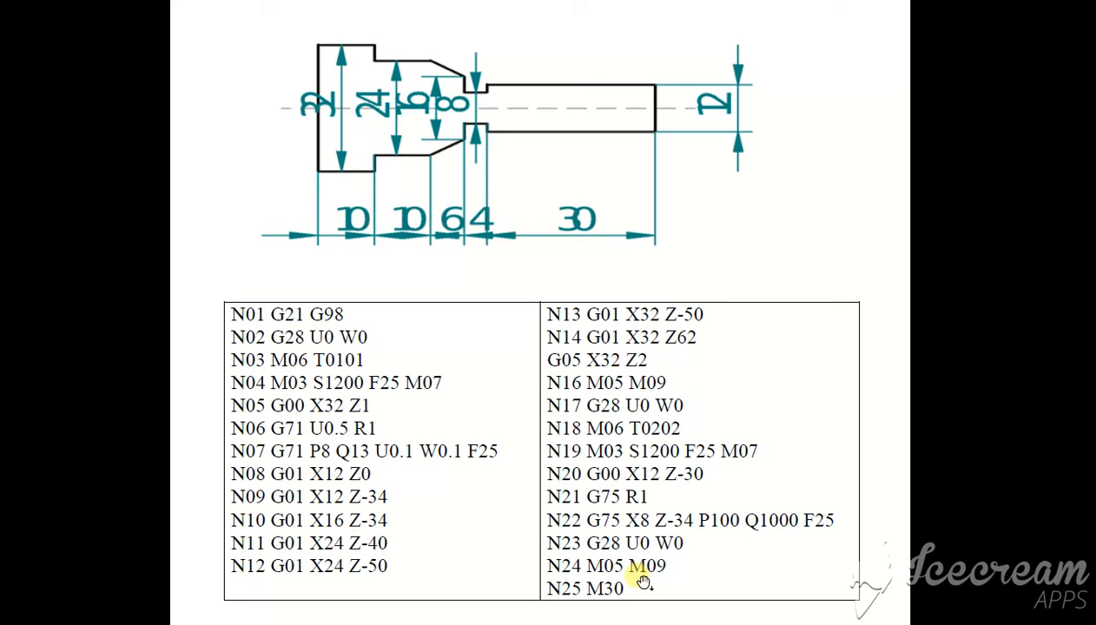
pyautogui.moveTo(636, 597)
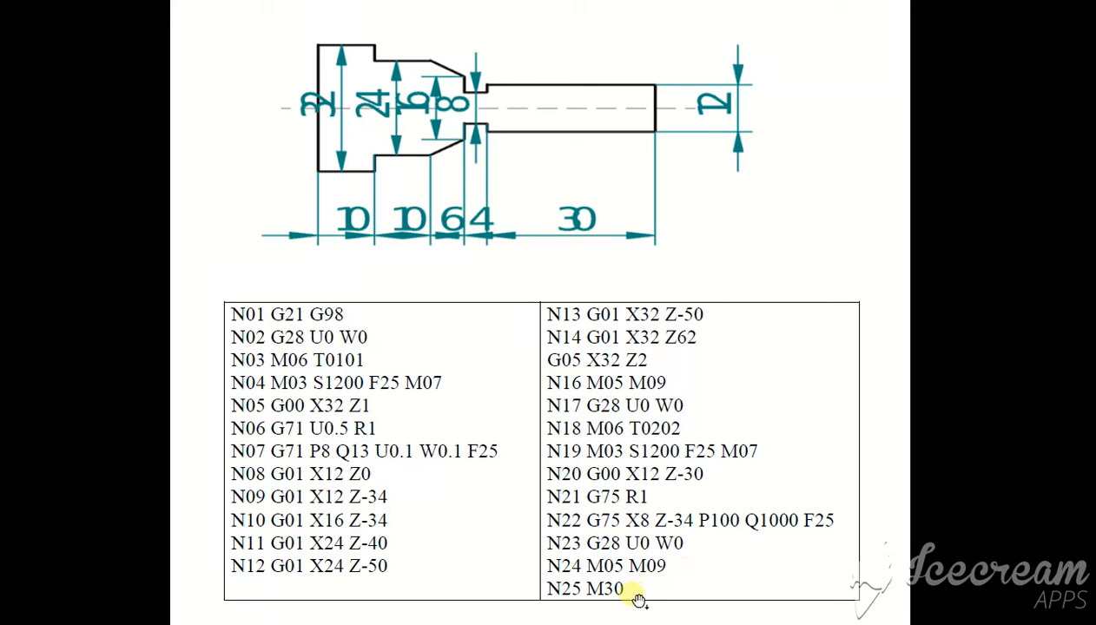